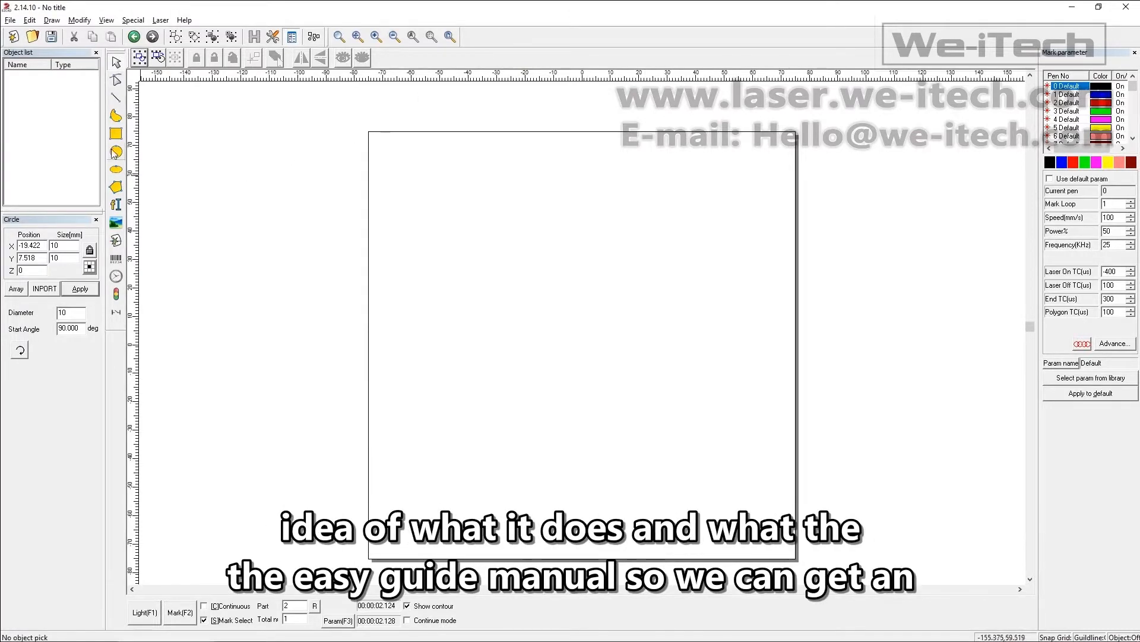
# Draw a circle and apply a 10 mm width and height to it.
pyautogui.click(115, 152)
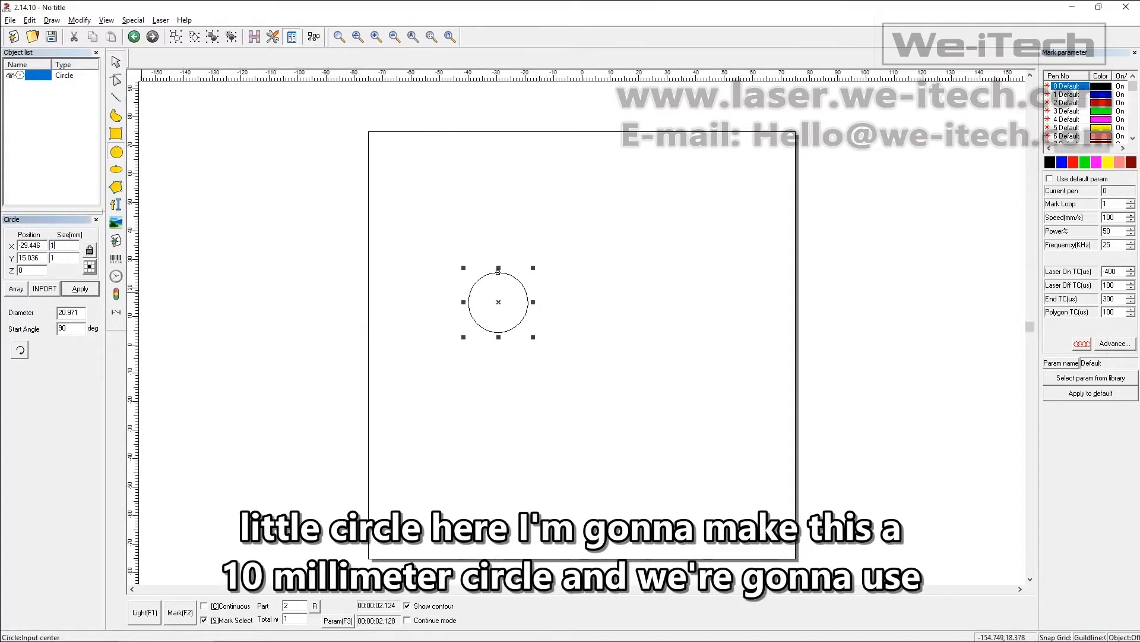
pyautogui.click(79, 288)
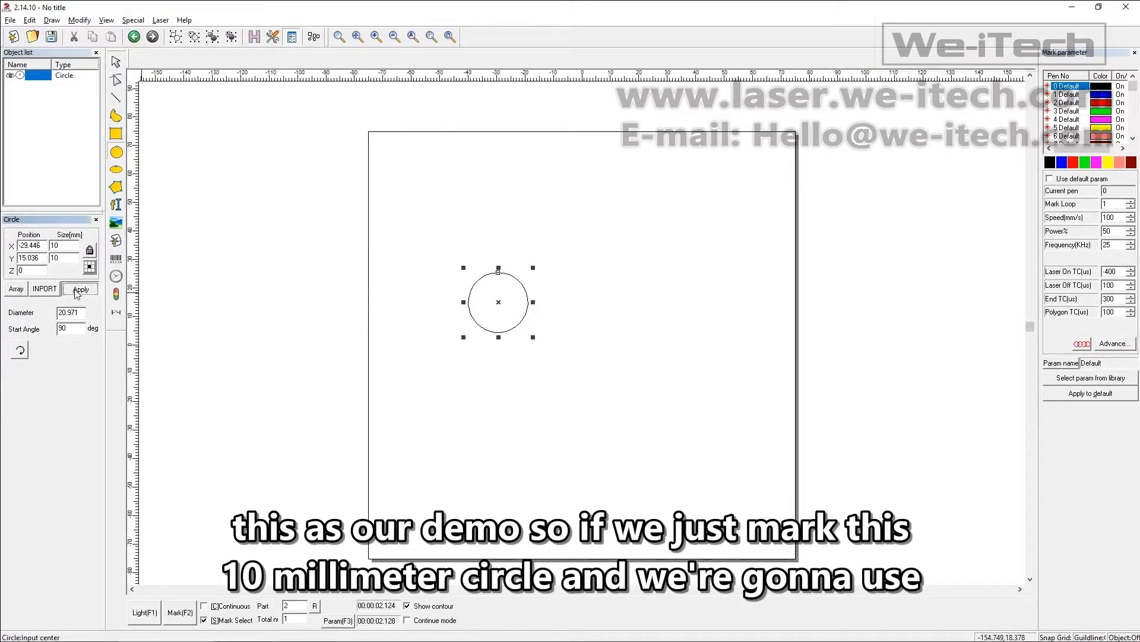
pyautogui.click(81, 289)
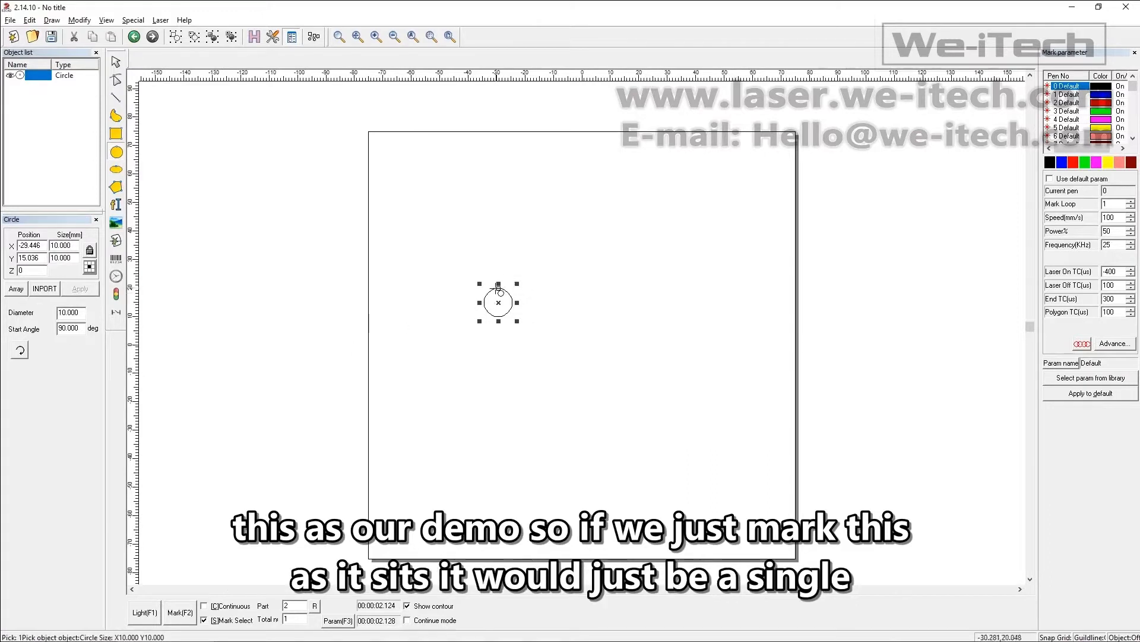
pyautogui.moveTo(487, 367)
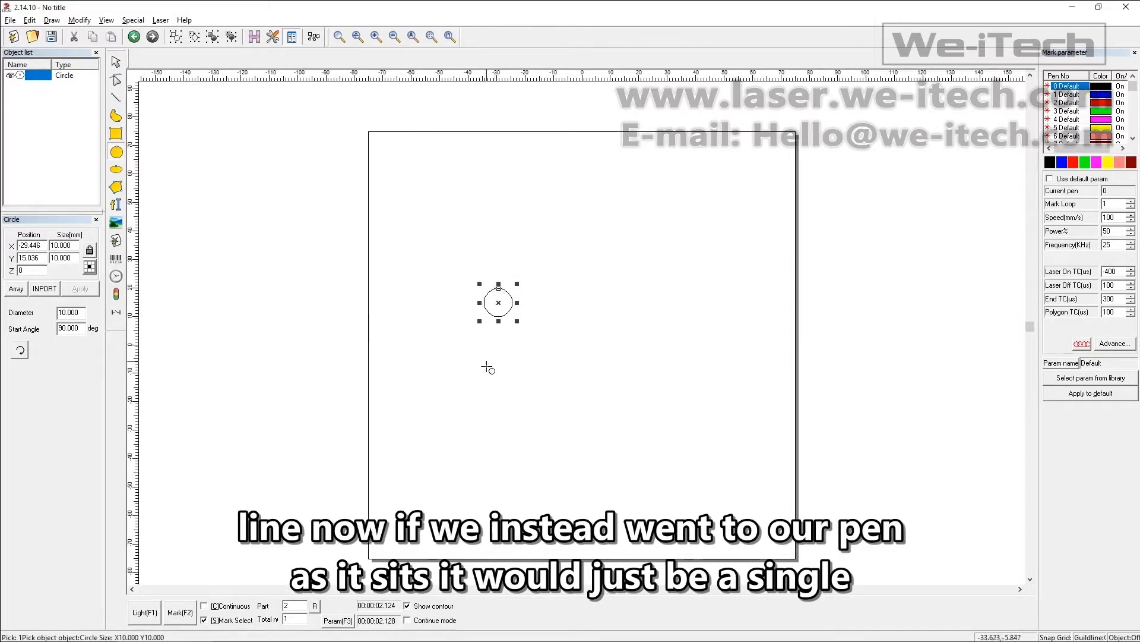
pyautogui.moveTo(707, 271)
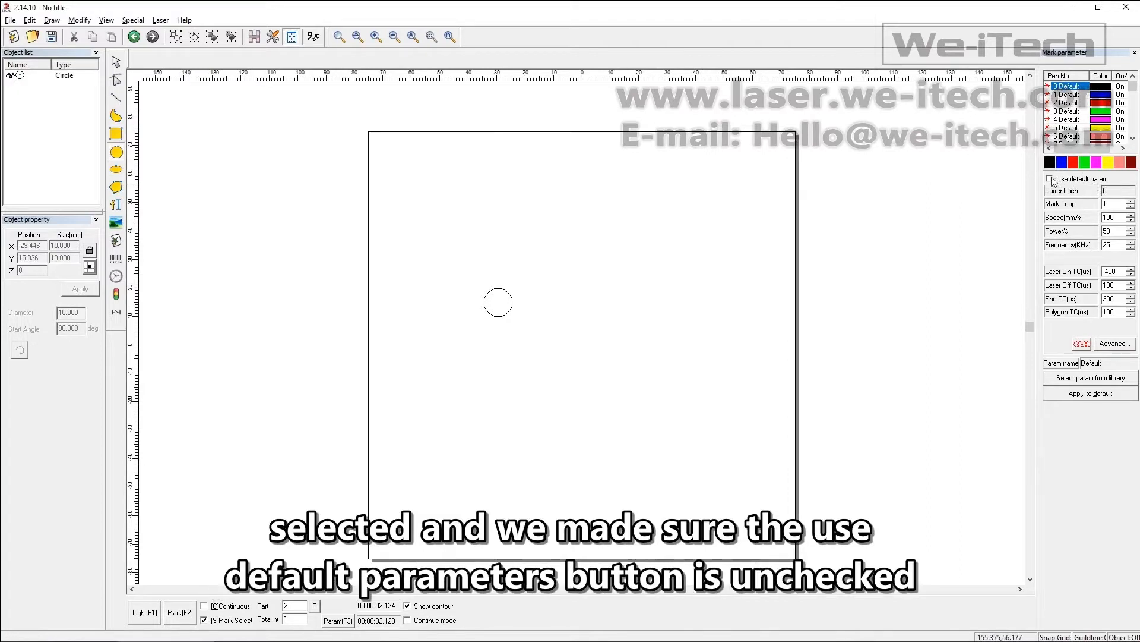
pyautogui.click(1115, 343)
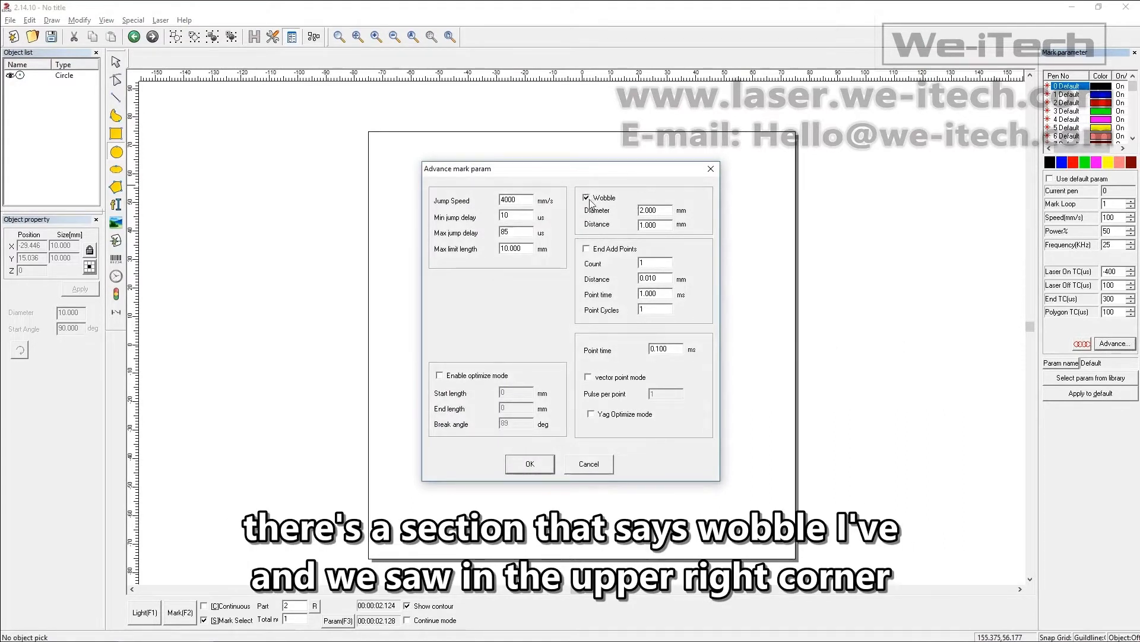
# Toggle Wobble off and back on, keeping 2 mm diameter and 1 mm distance.
pyautogui.click(587, 197)
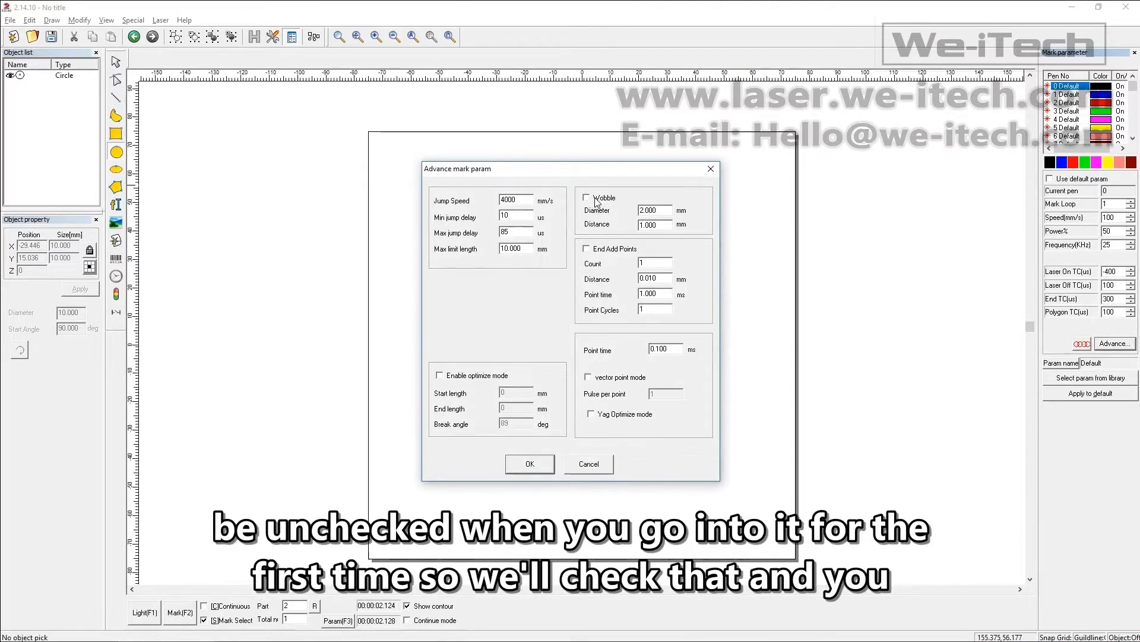
pyautogui.click(587, 198)
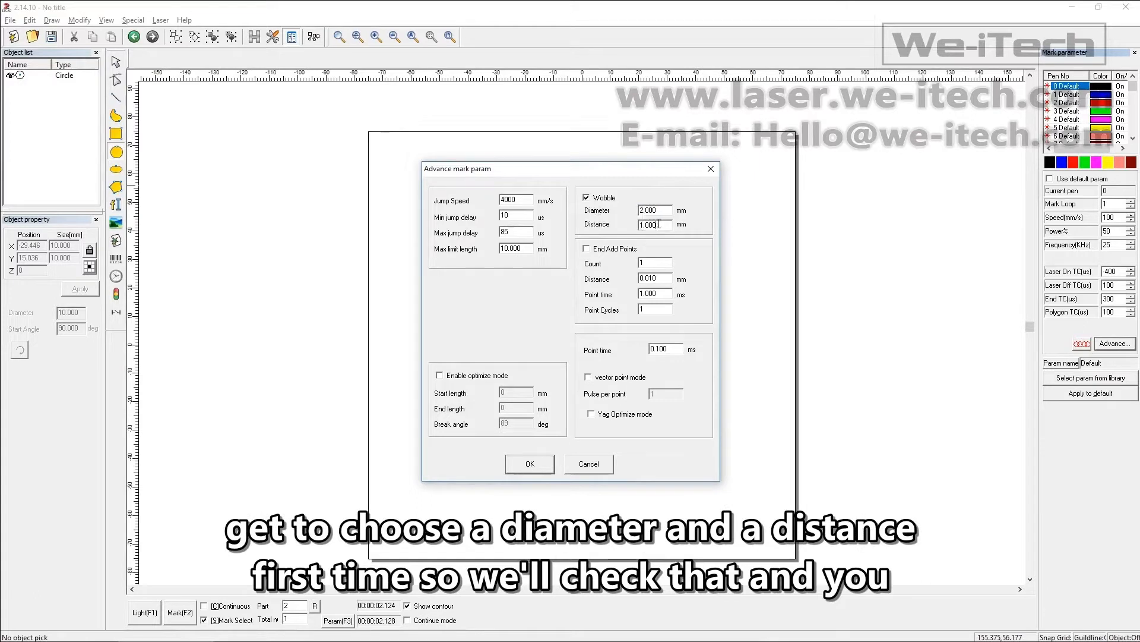
pyautogui.tripleClick(654, 224)
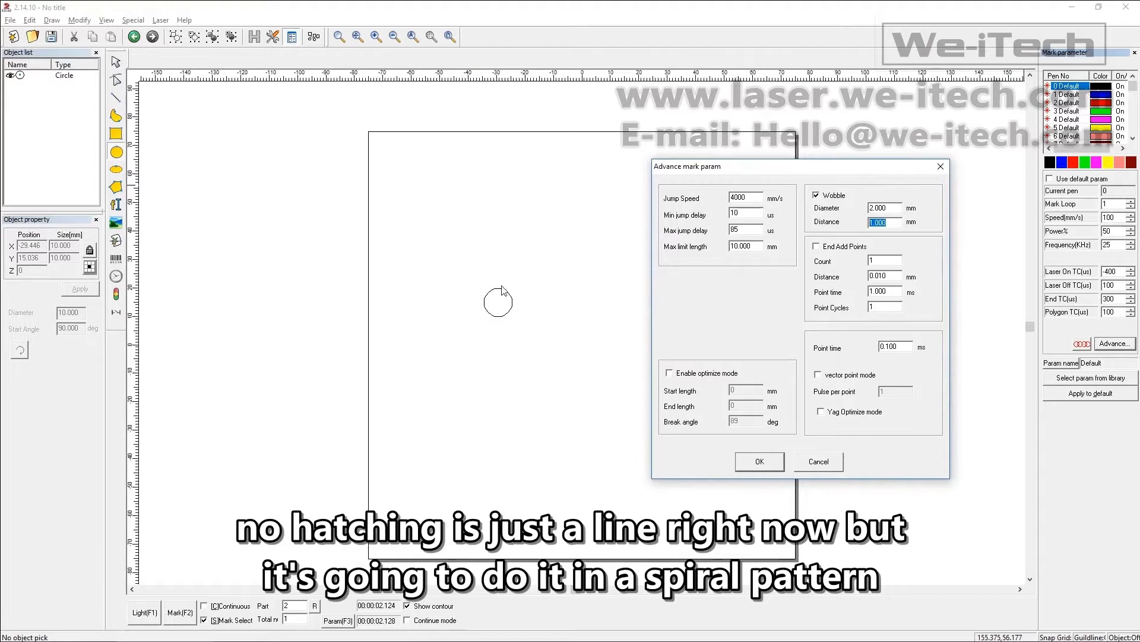
pyautogui.moveTo(497, 298)
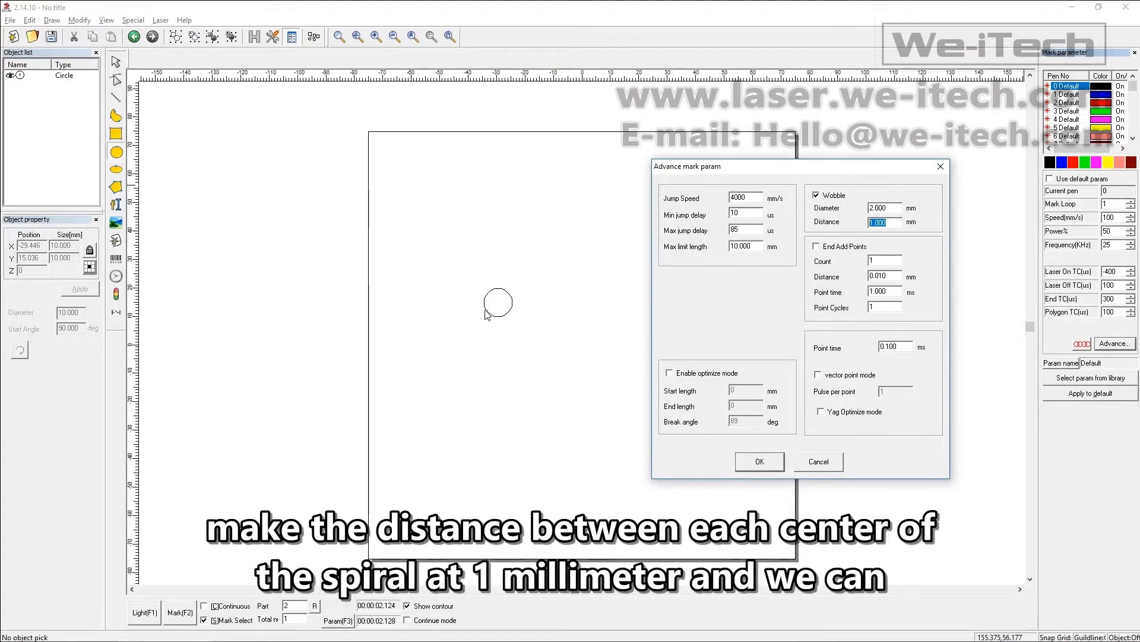
pyautogui.moveTo(522, 360)
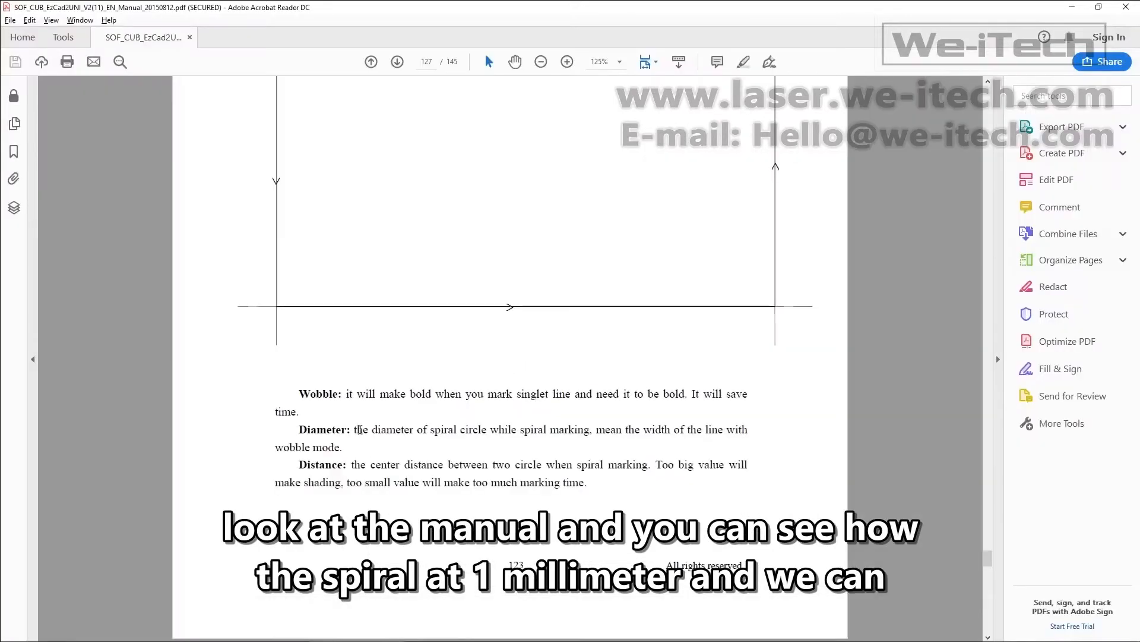
# Read the manual's Wobble, Diameter and Distance definitions on page 127, then return to EzCad2.
pyautogui.doubleClick(327, 394)
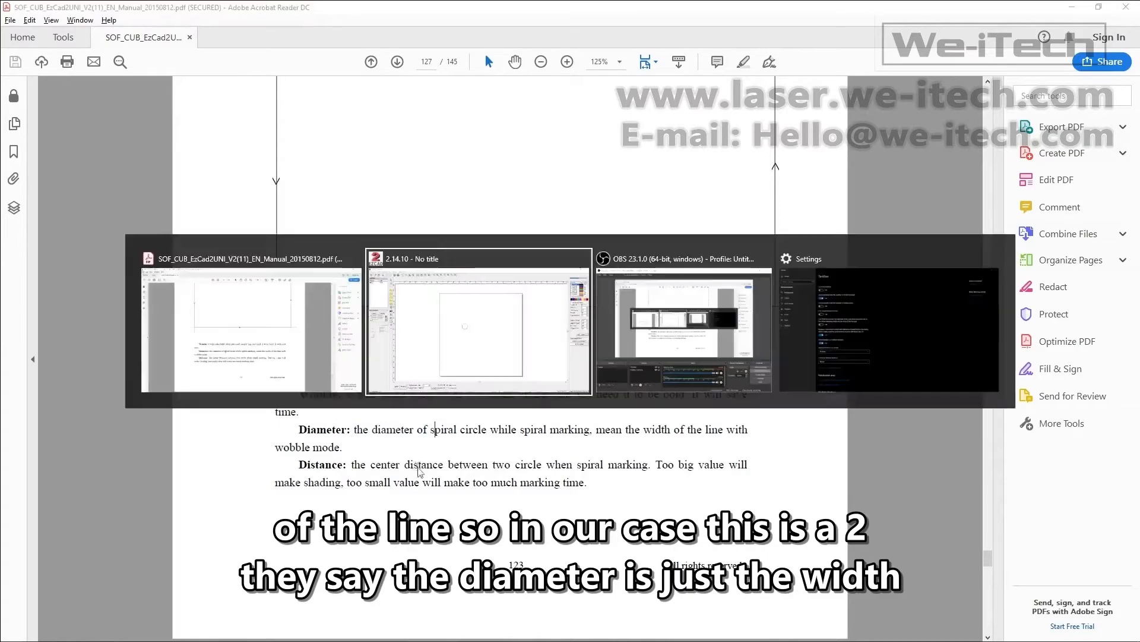
pyautogui.click(477, 320)
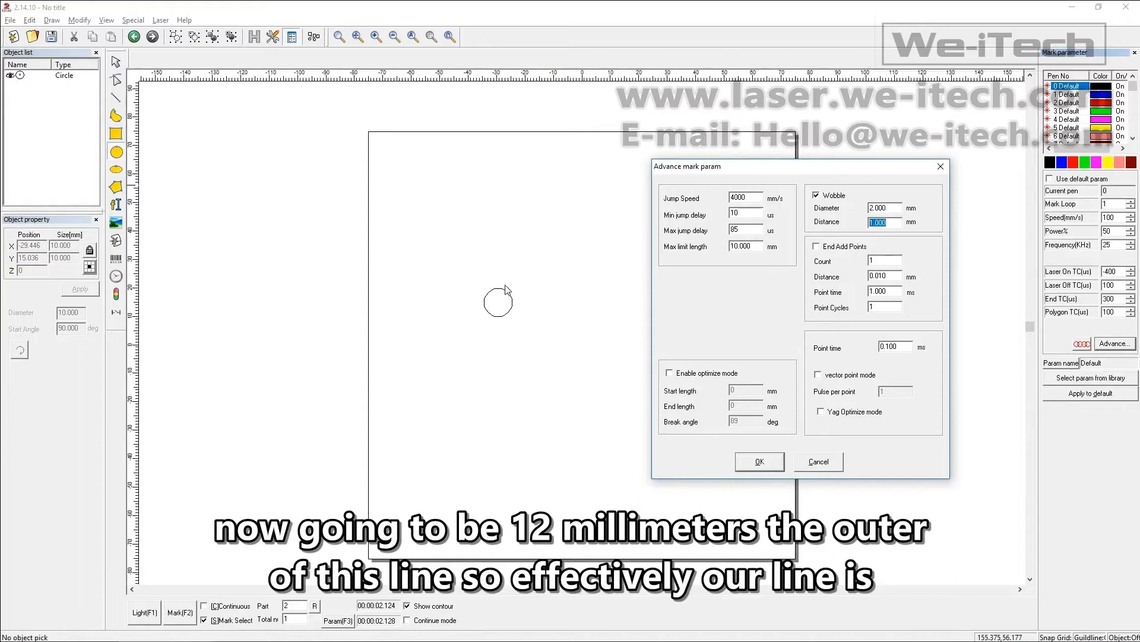
pyautogui.moveTo(518, 290)
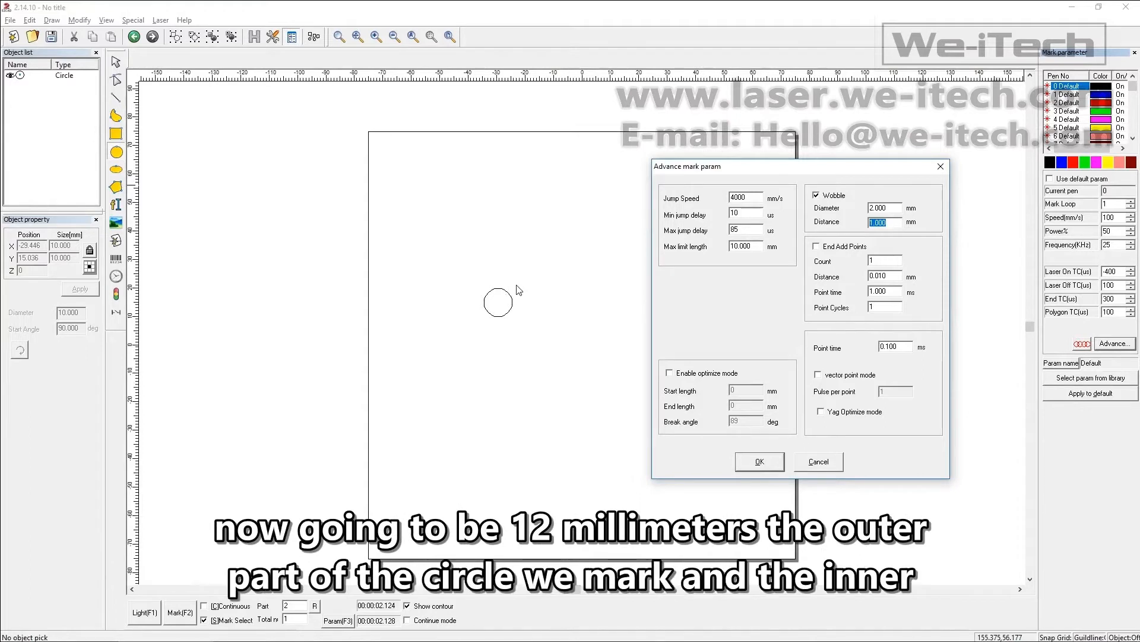
pyautogui.moveTo(505, 303)
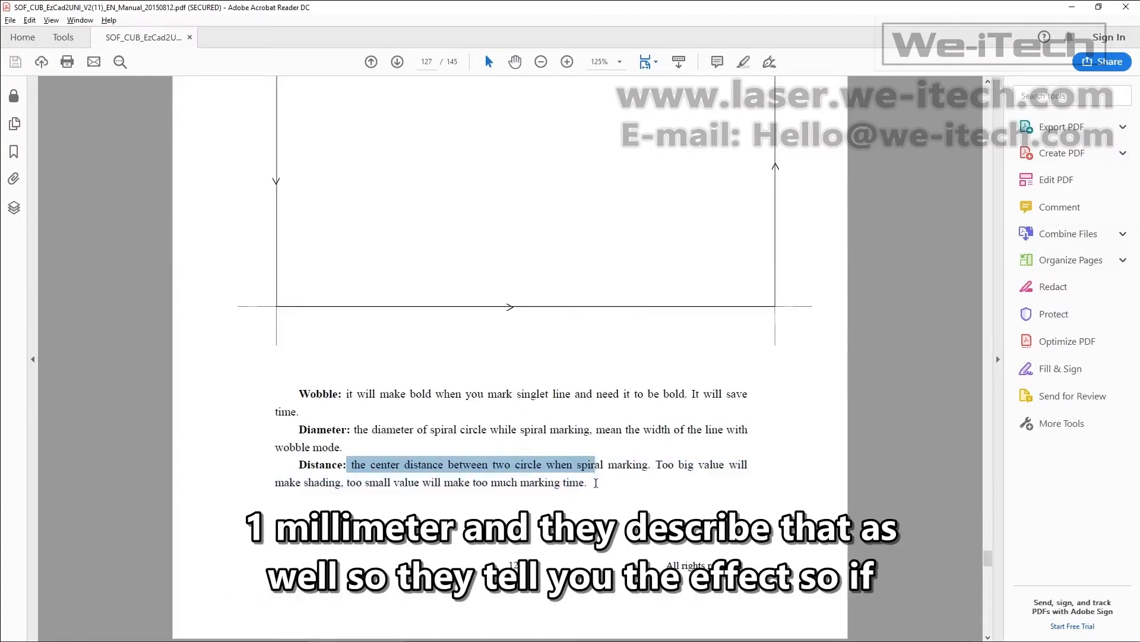
pyautogui.click(641, 490)
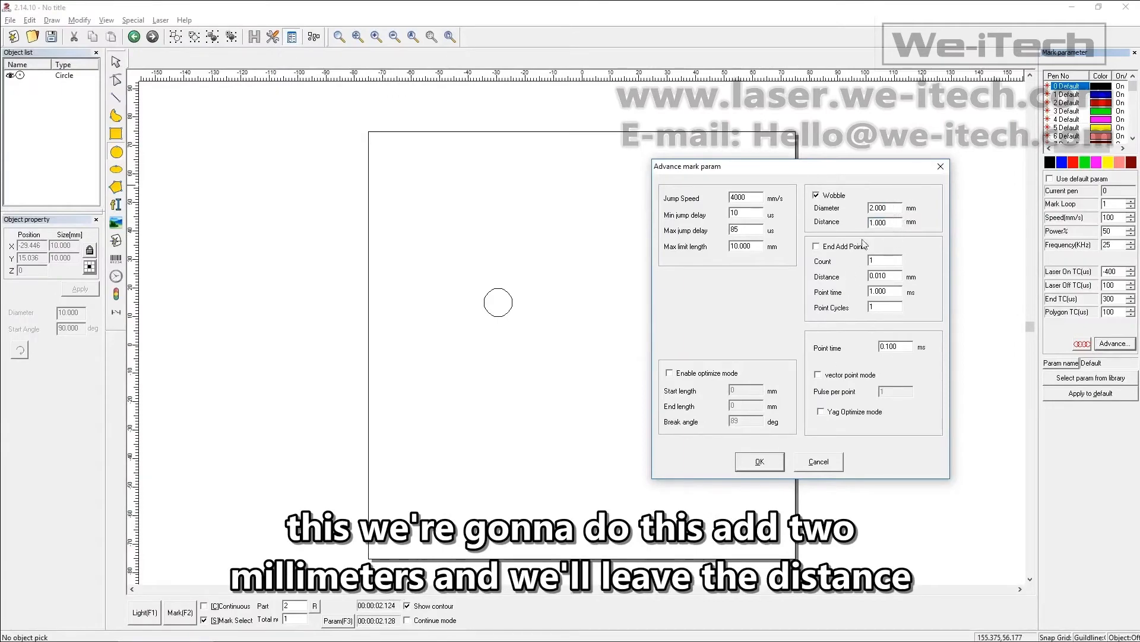
# Confirm the 2 mm / 1 mm wobble settings and select the 10 mm circle for marking.
pyautogui.click(758, 461)
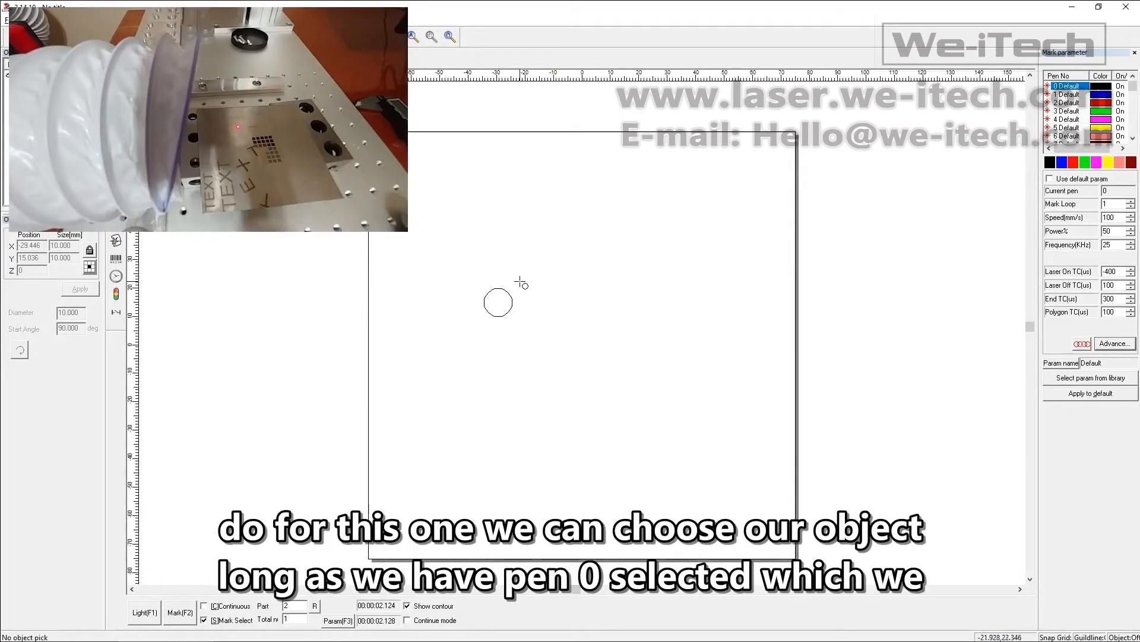
pyautogui.click(498, 302)
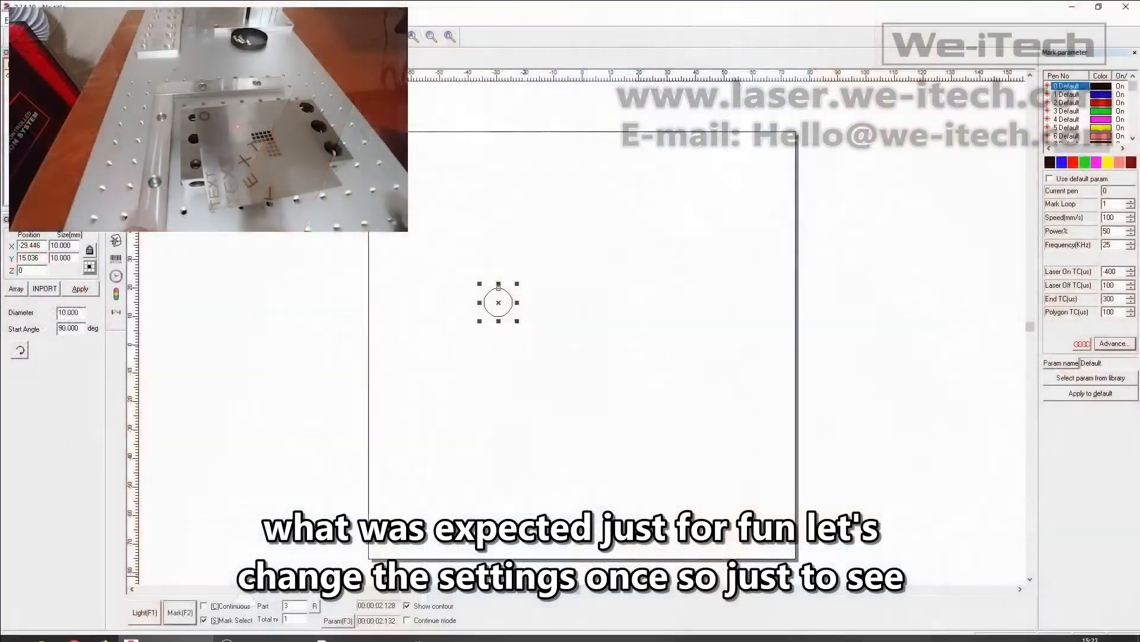
# Reopen the advanced mark parameters and change the wobble diameter to 3 mm.
pyautogui.click(1114, 343)
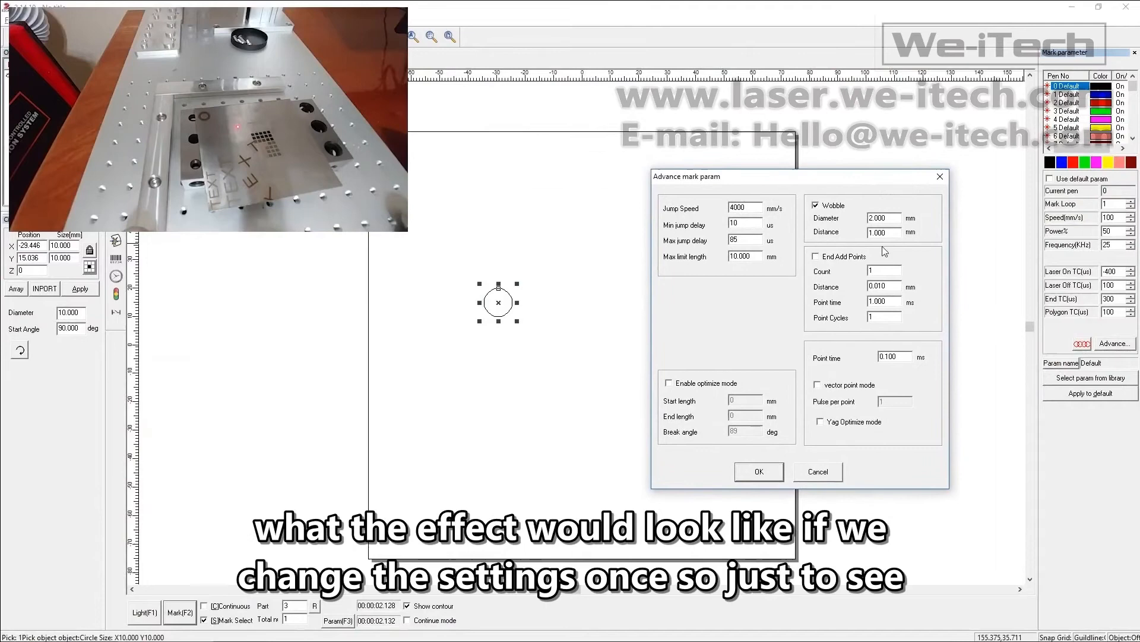
pyautogui.tripleClick(883, 218)
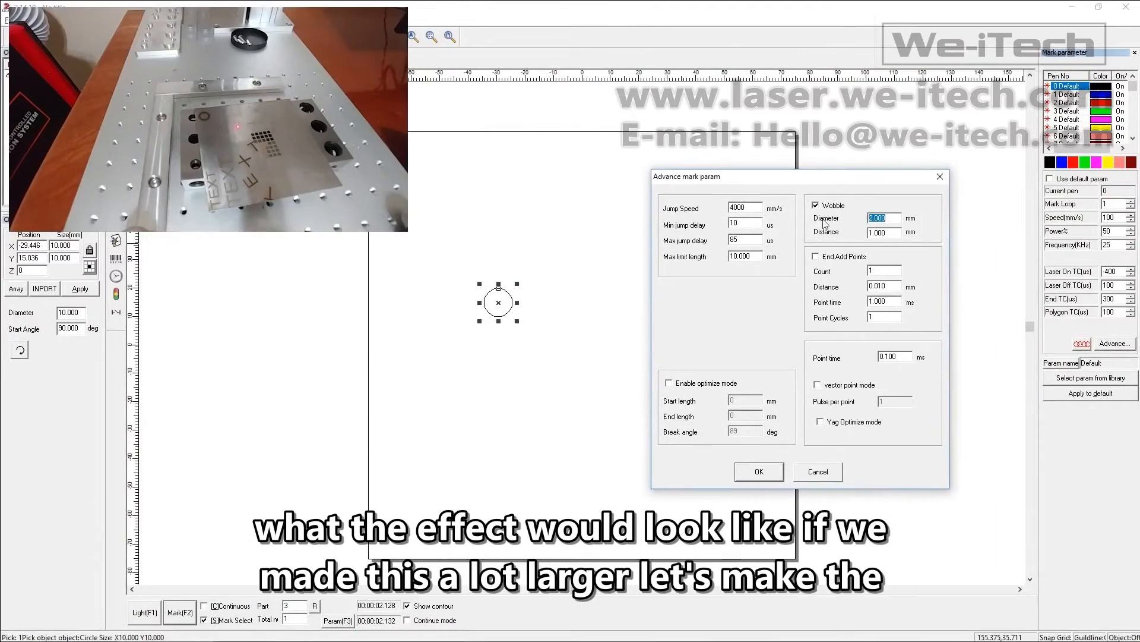
pyautogui.write('3')
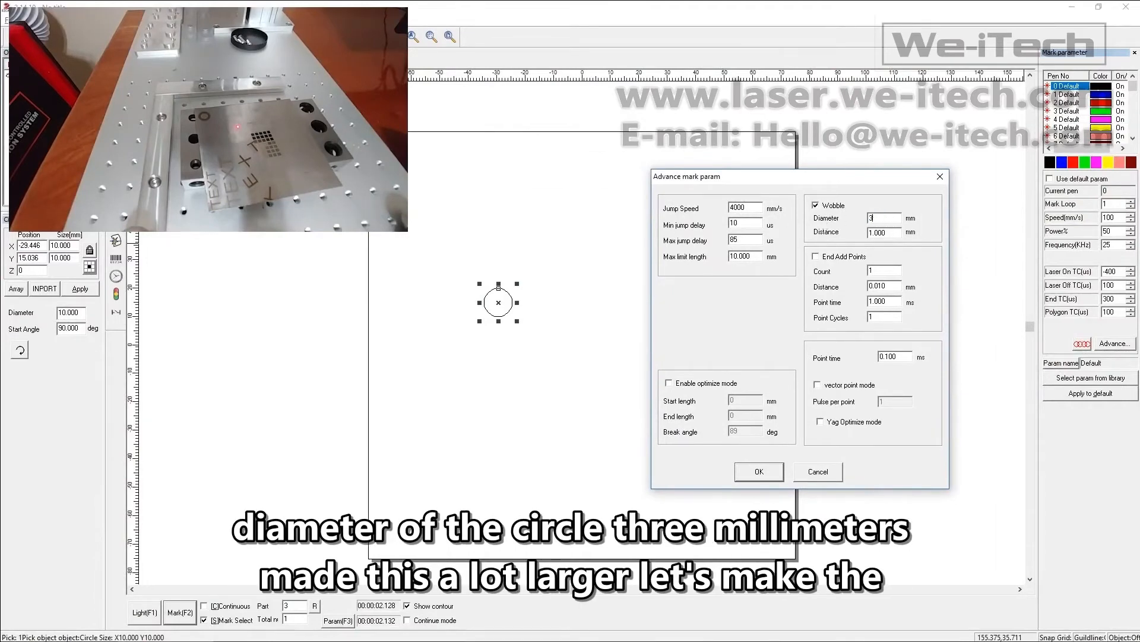
pyautogui.tripleClick(882, 232)
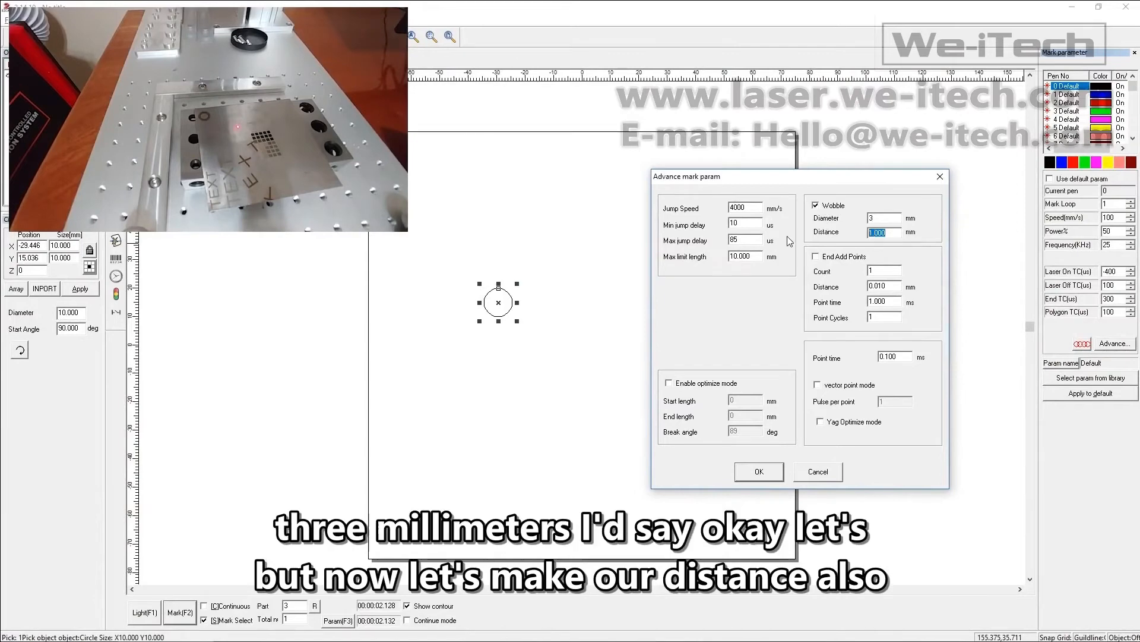